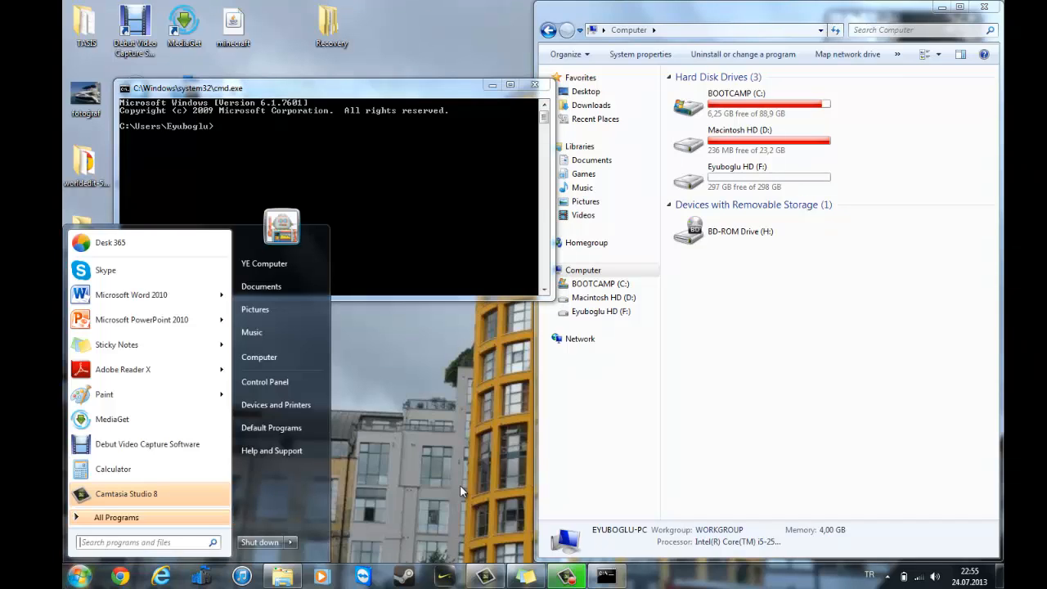
Run diskpart from cmd and approve the administrator prompt so the DiskPart console opens.
{"action": "type", "text": "cmd"}
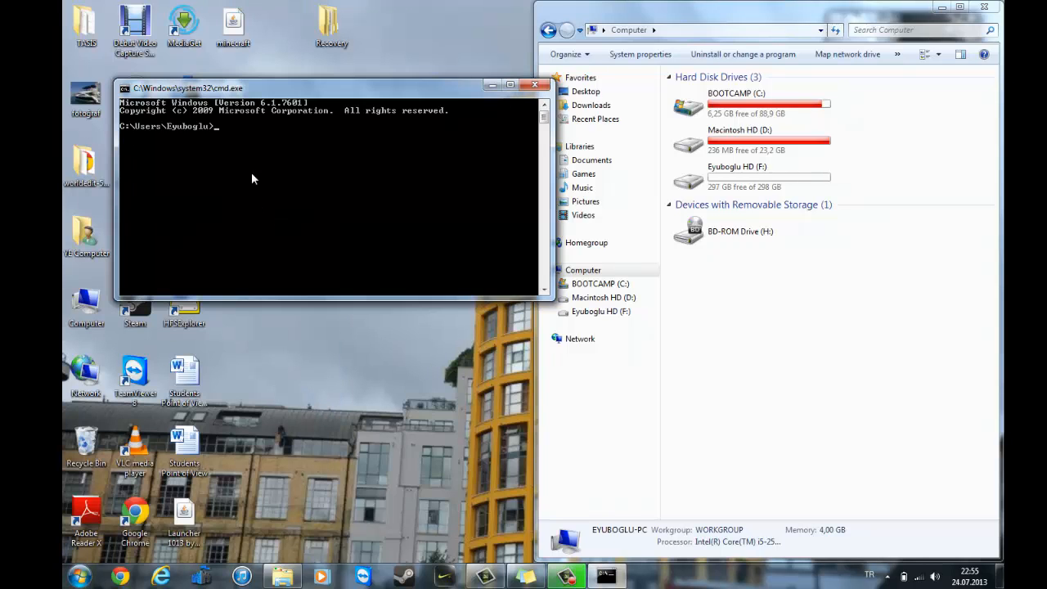
{"action": "type", "text": "disk"}
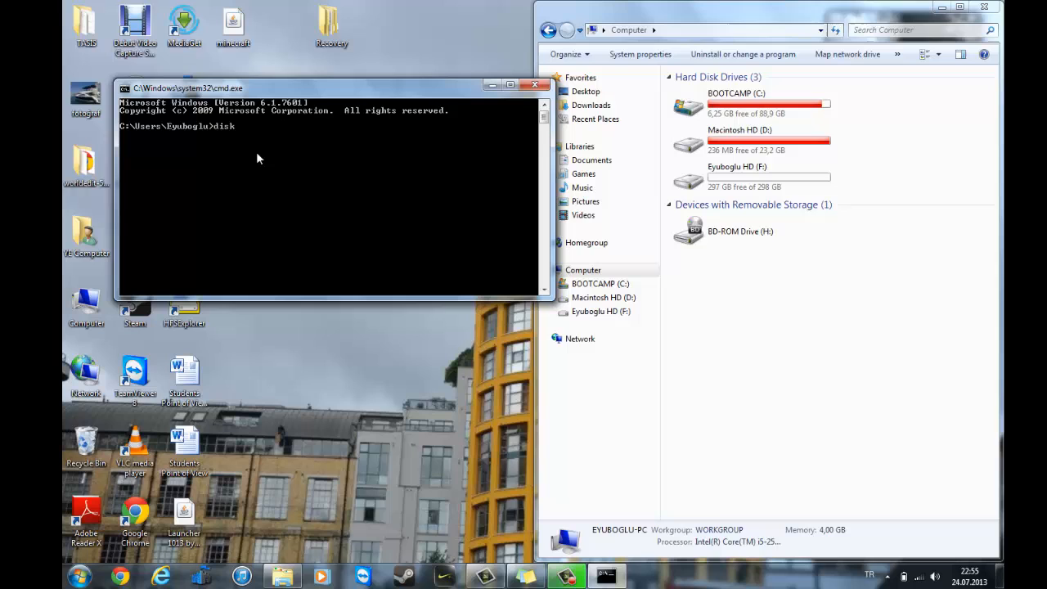
{"action": "type", "text": "part"}
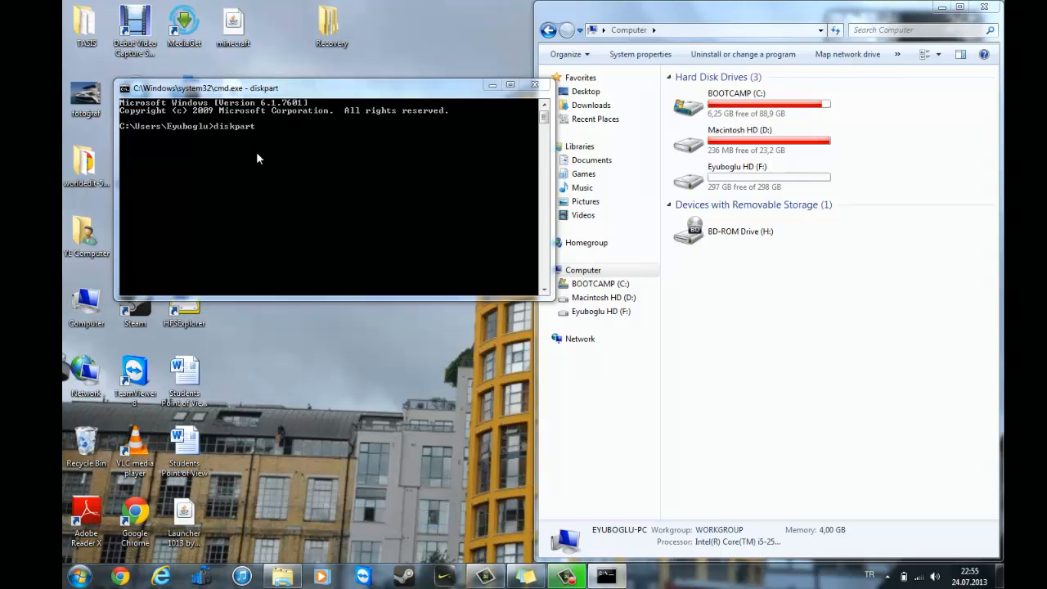
{"action": "key", "text": "Return"}
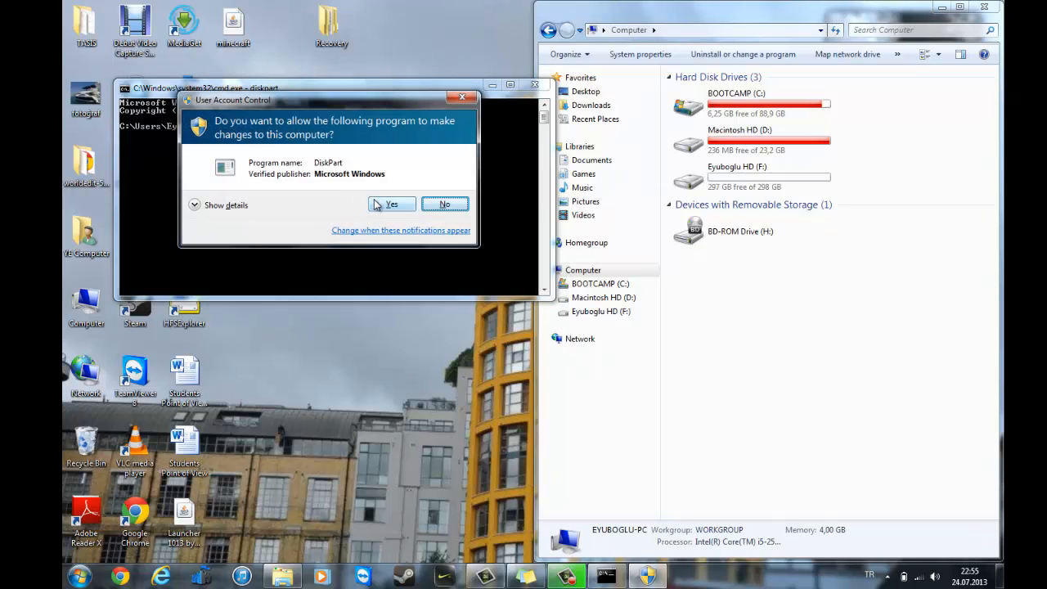
{"action": "left_click", "coordinate": [392, 203]}
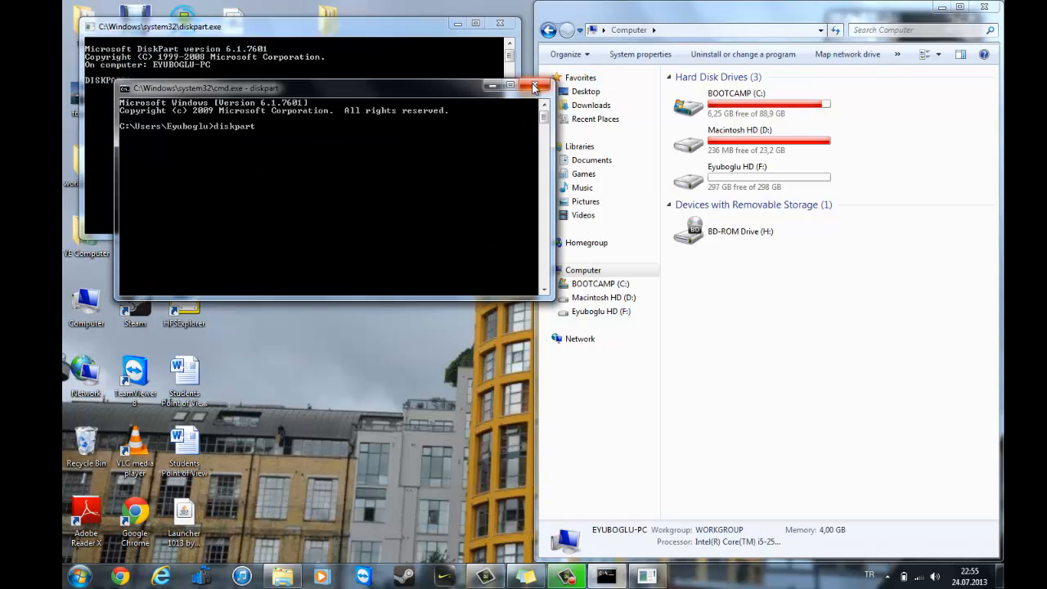
Run list disk, showing Disk 0 (123 GB), Disk 1 (no media) and Disk 2 (298 GB).
{"action": "left_click", "coordinate": [533, 88]}
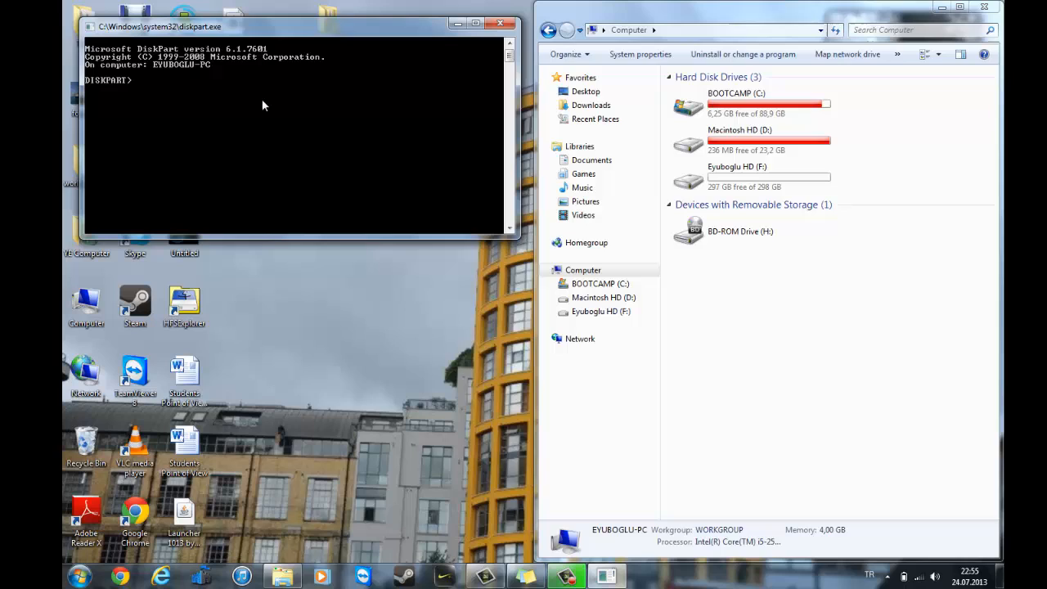
{"action": "type", "text": "lis"}
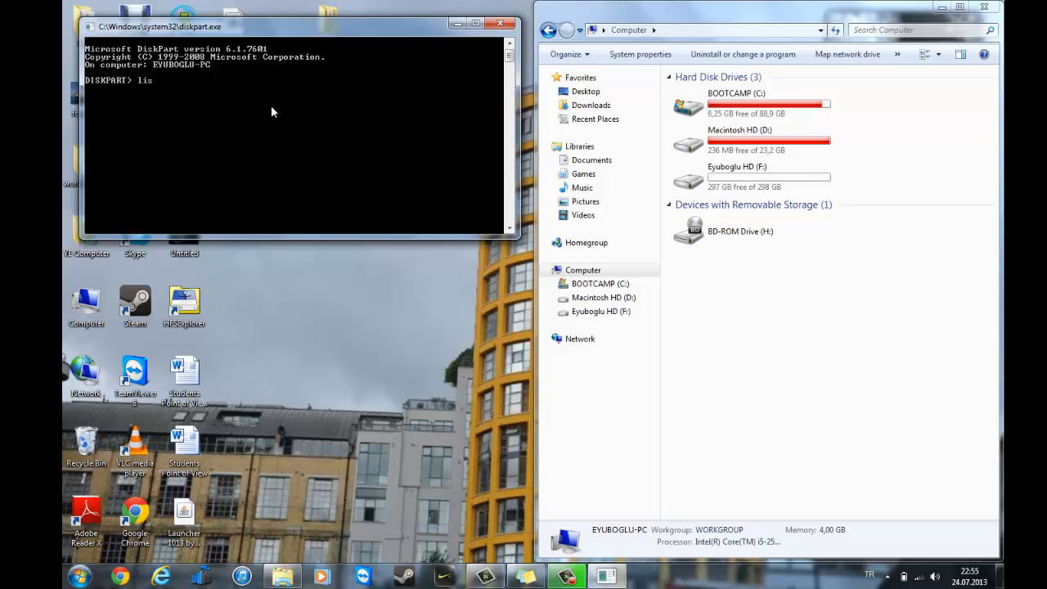
{"action": "type", "text": "t disk"}
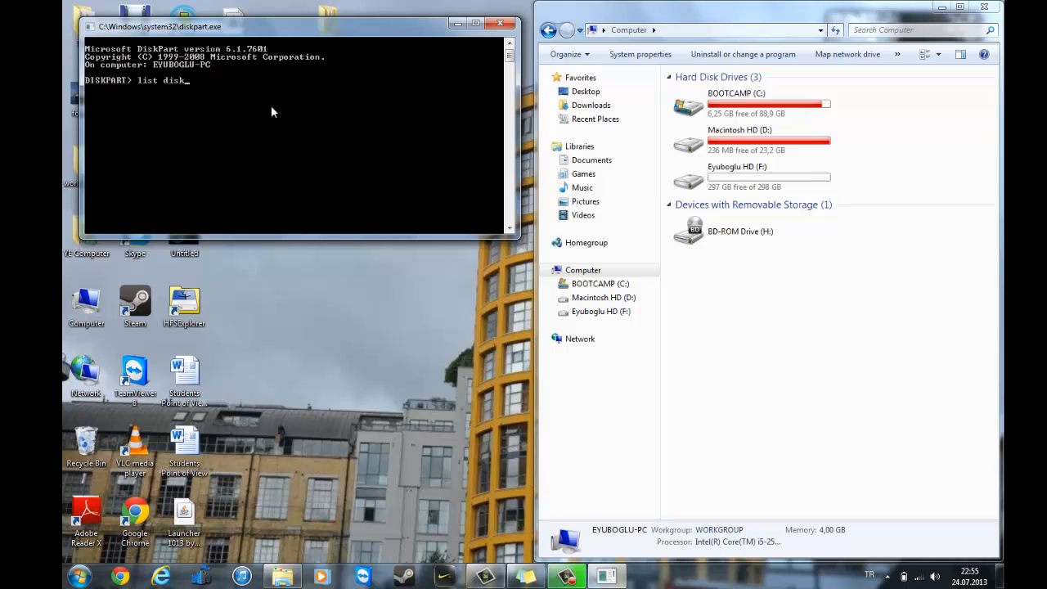
{"action": "key", "text": "Return"}
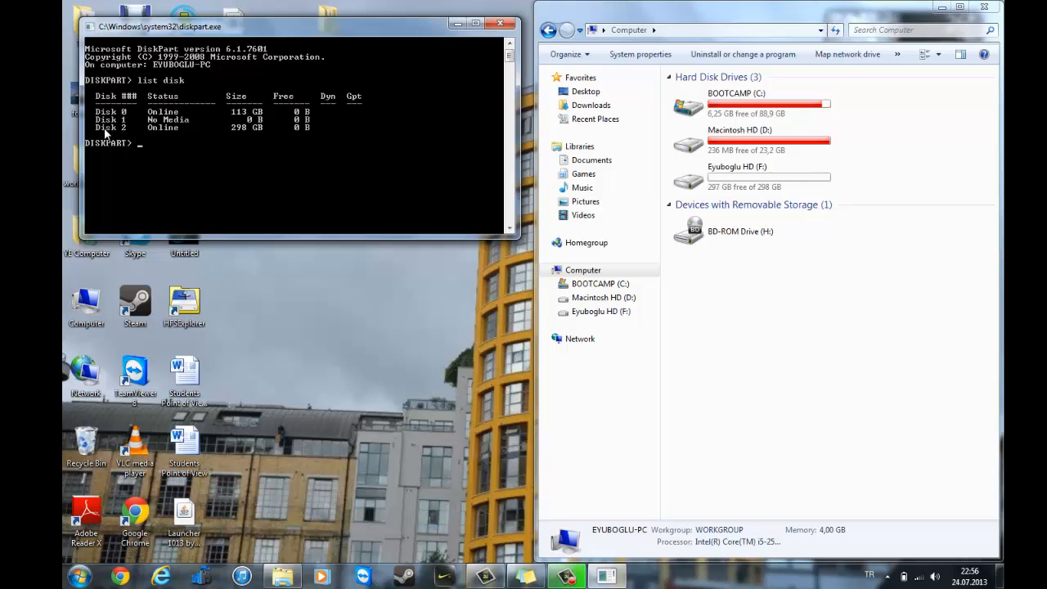
{"action": "mouse_move", "coordinate": [226, 134]}
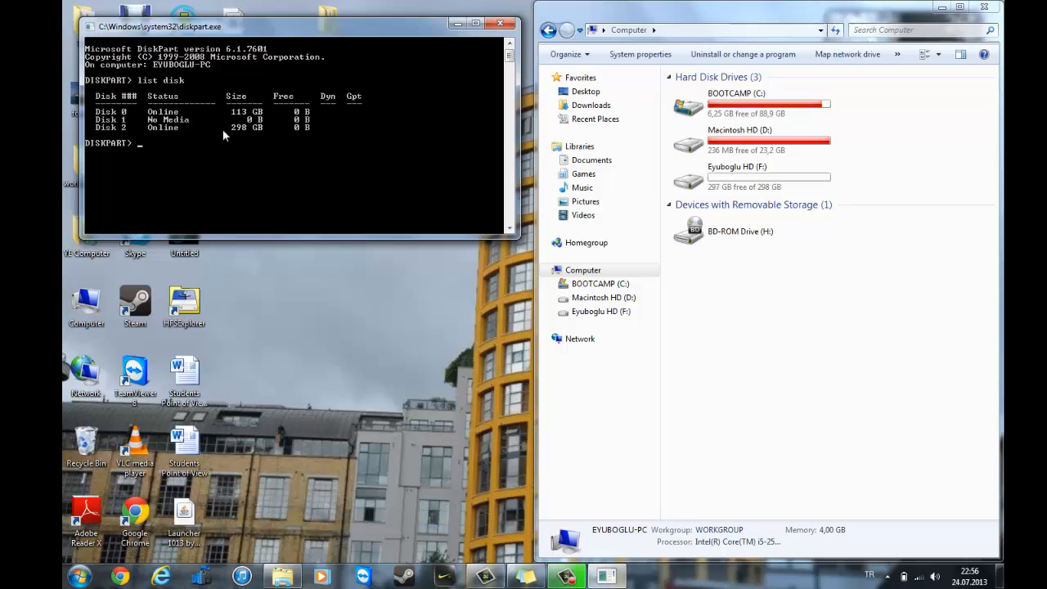
{"action": "mouse_move", "coordinate": [242, 131]}
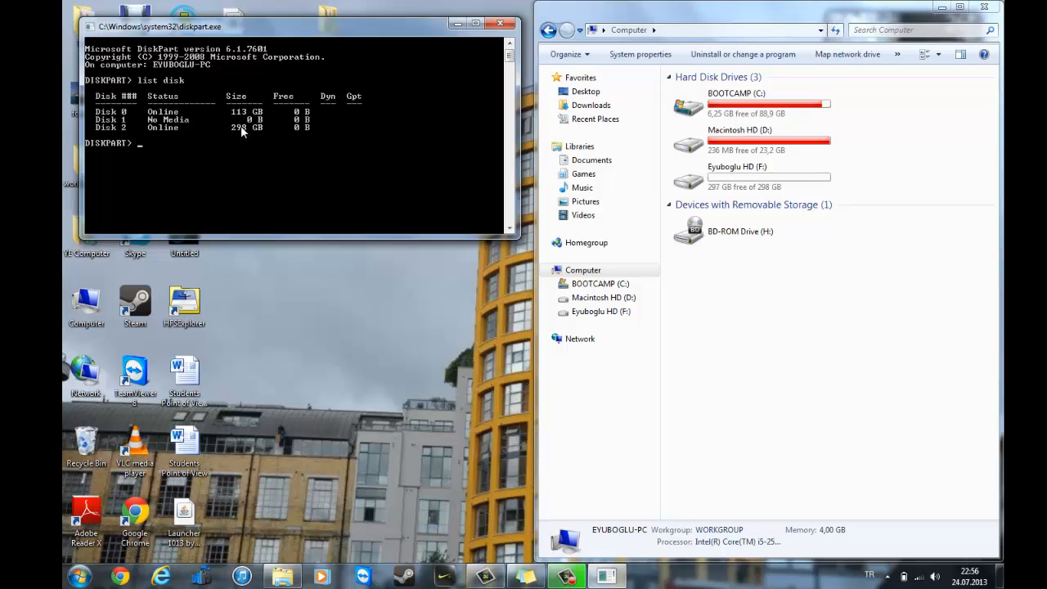
{"action": "mouse_move", "coordinate": [759, 193]}
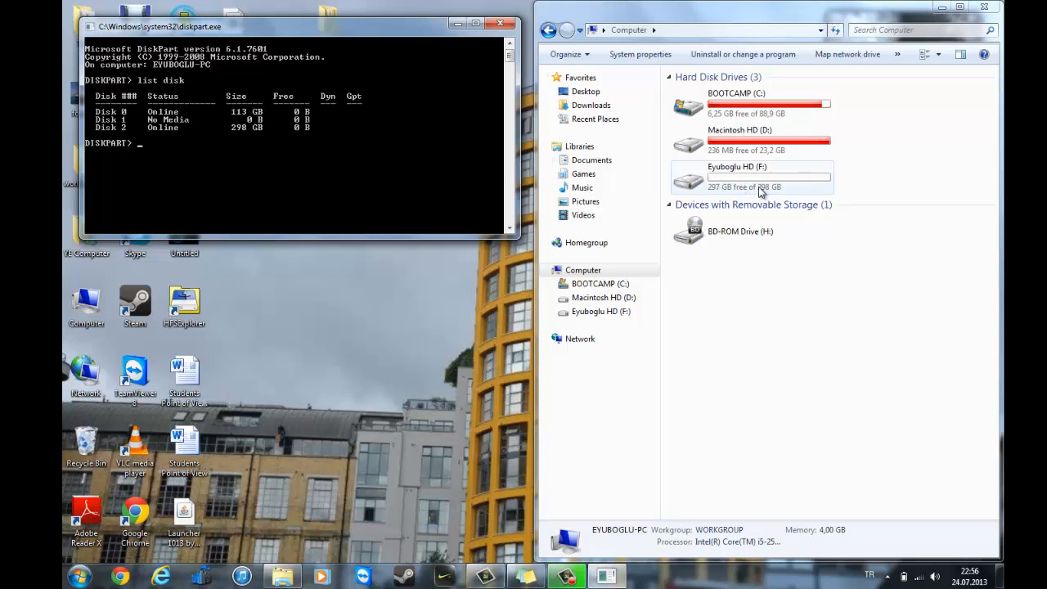
Check the 298 GB external drive in Explorer, then select disk 2 in DiskPart.
{"action": "left_click", "coordinate": [736, 177]}
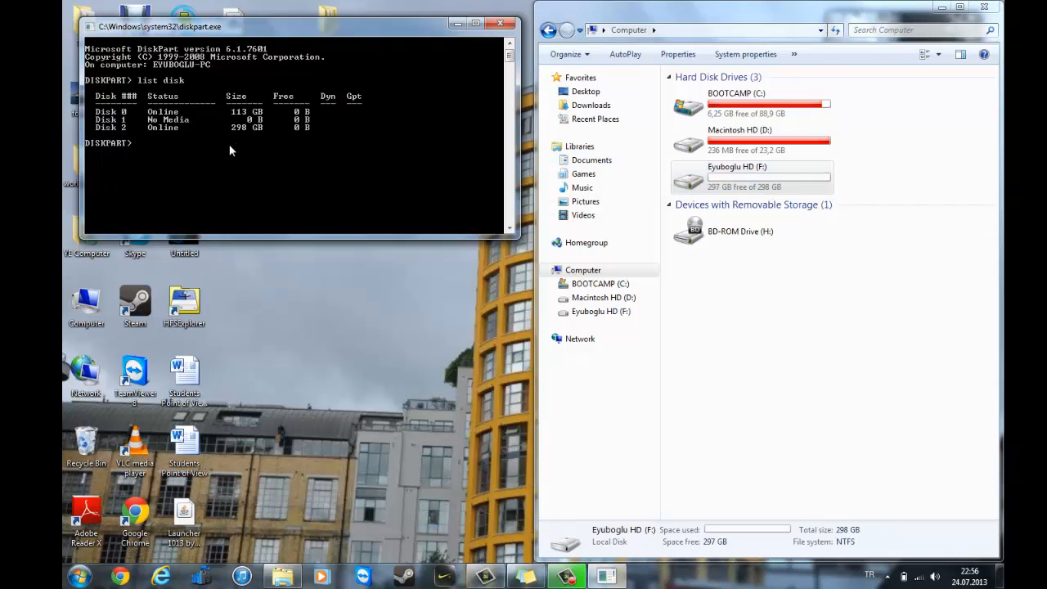
{"action": "type", "text": "choose"}
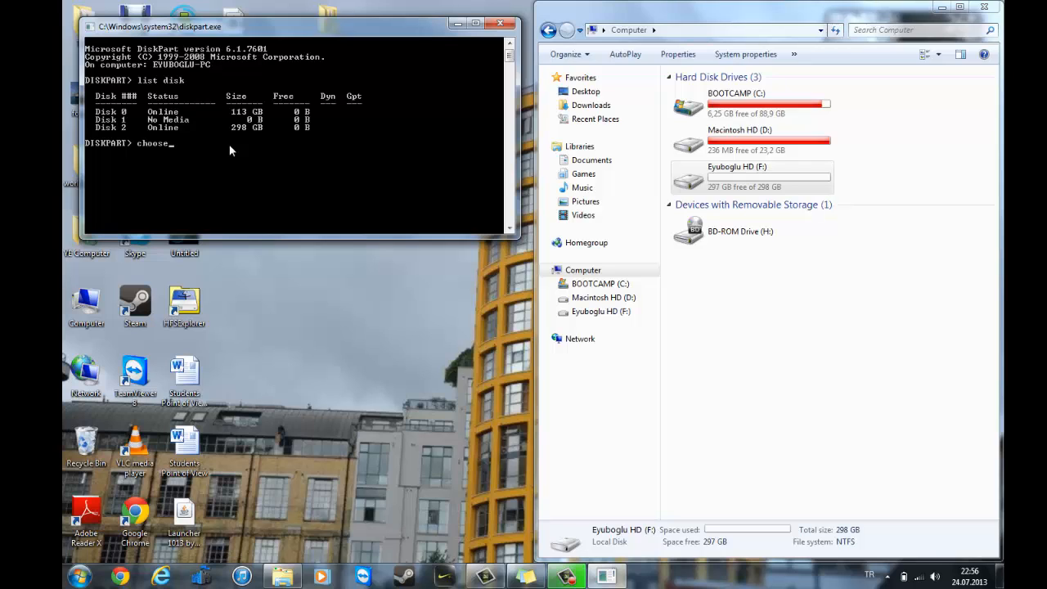
{"action": "type", "text": "sel"}
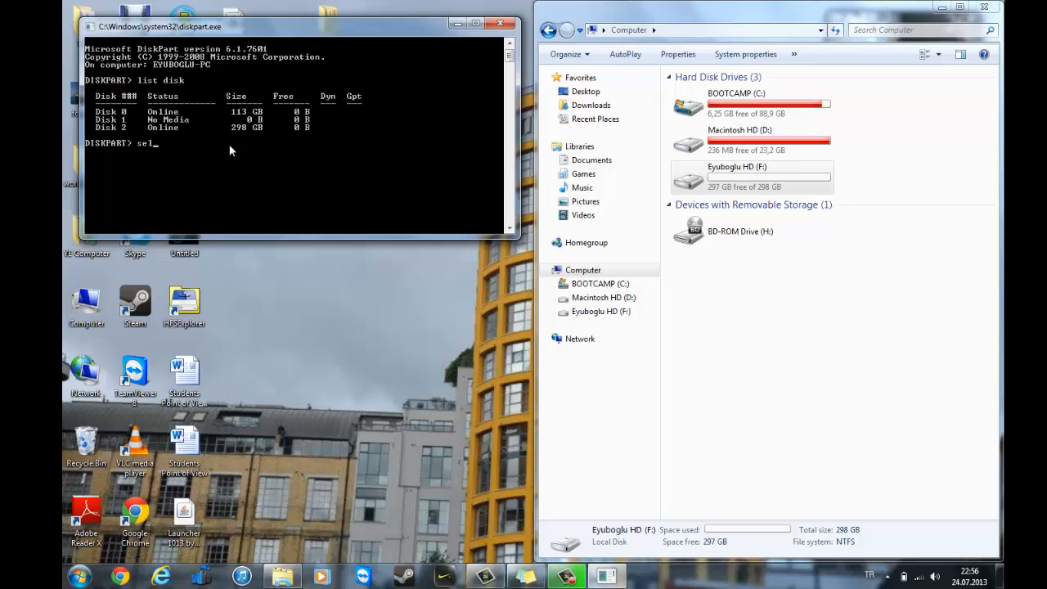
{"action": "type", "text": "ect d"}
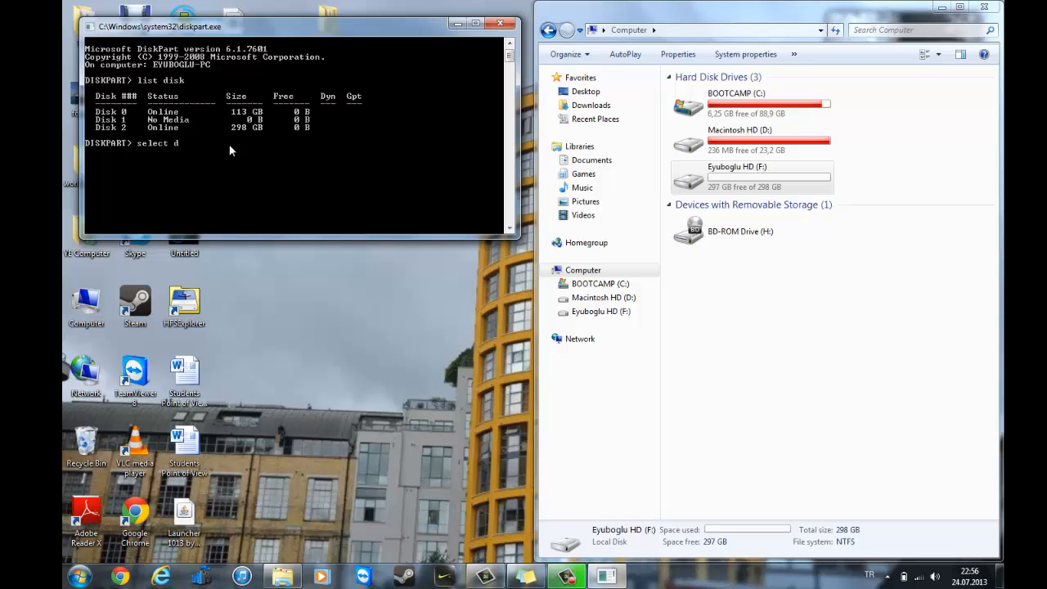
{"action": "key", "text": "Return"}
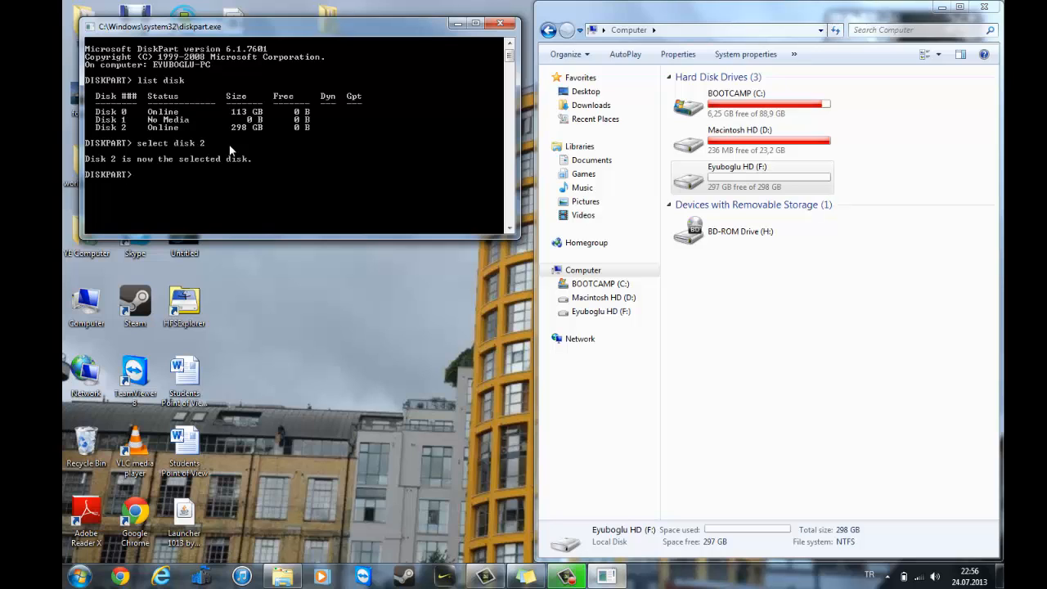
{"action": "mouse_move", "coordinate": [327, 214]}
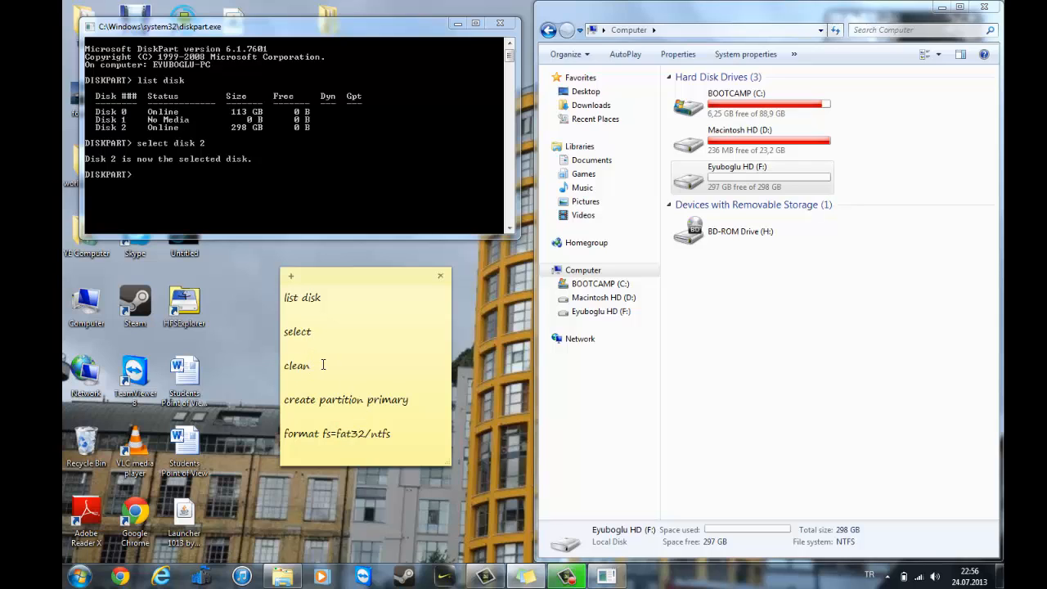
{"action": "mouse_move", "coordinate": [366, 438]}
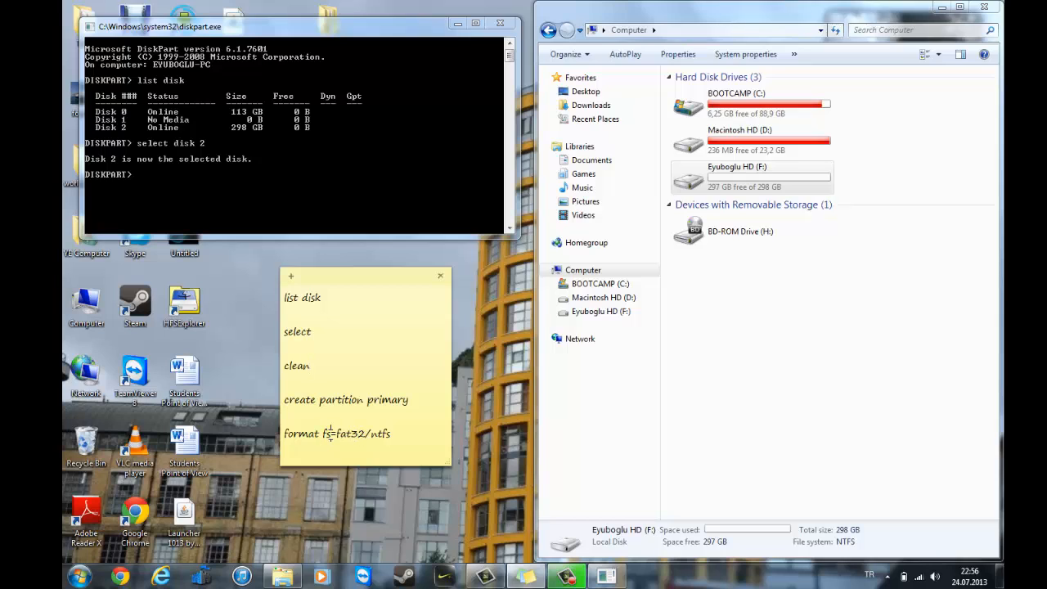
{"action": "mouse_move", "coordinate": [340, 441]}
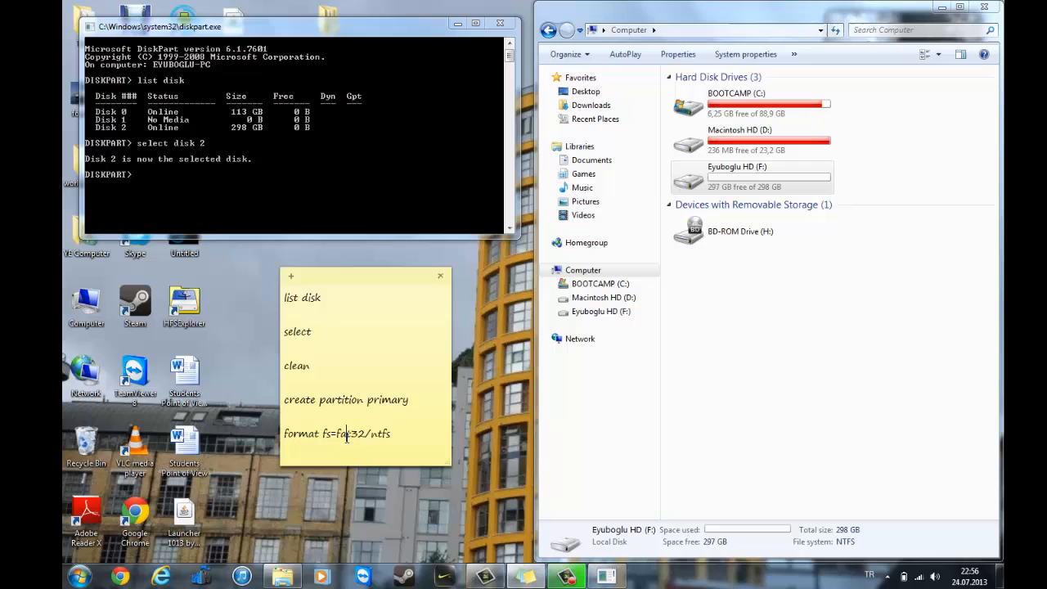
Mark ntfs as the filesystem in the note and view the Eyuboglu HD (F:) drive properties.
{"action": "double_click", "coordinate": [350, 433]}
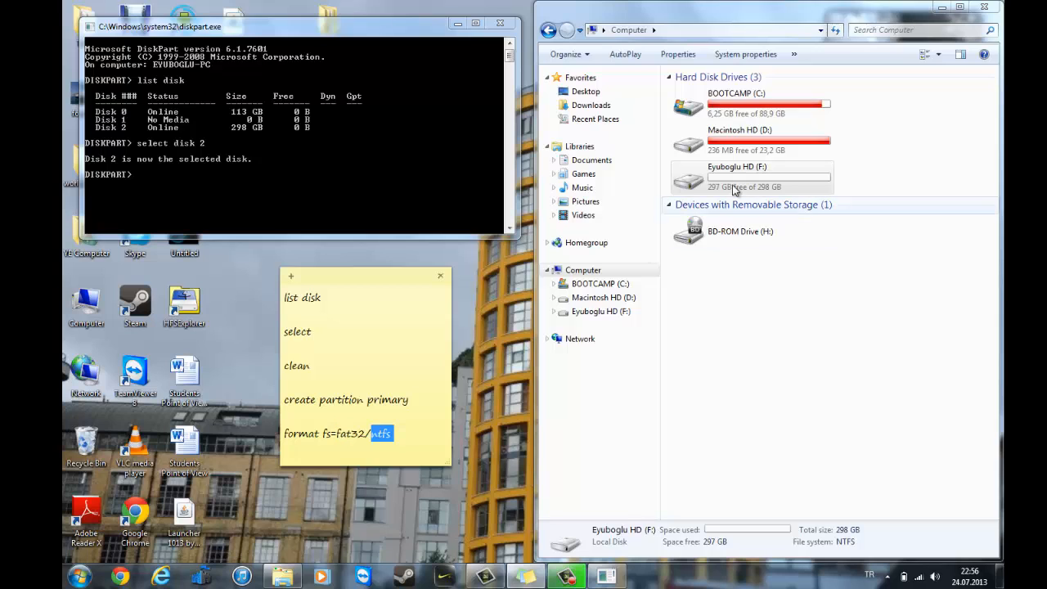
{"action": "left_click", "coordinate": [751, 177]}
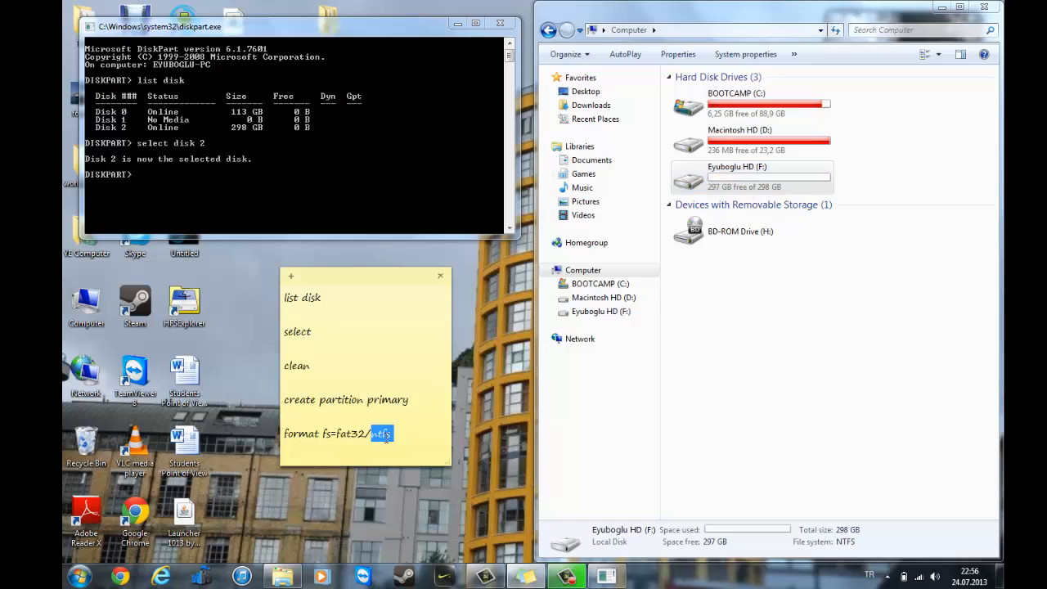
{"action": "mouse_move", "coordinate": [436, 397]}
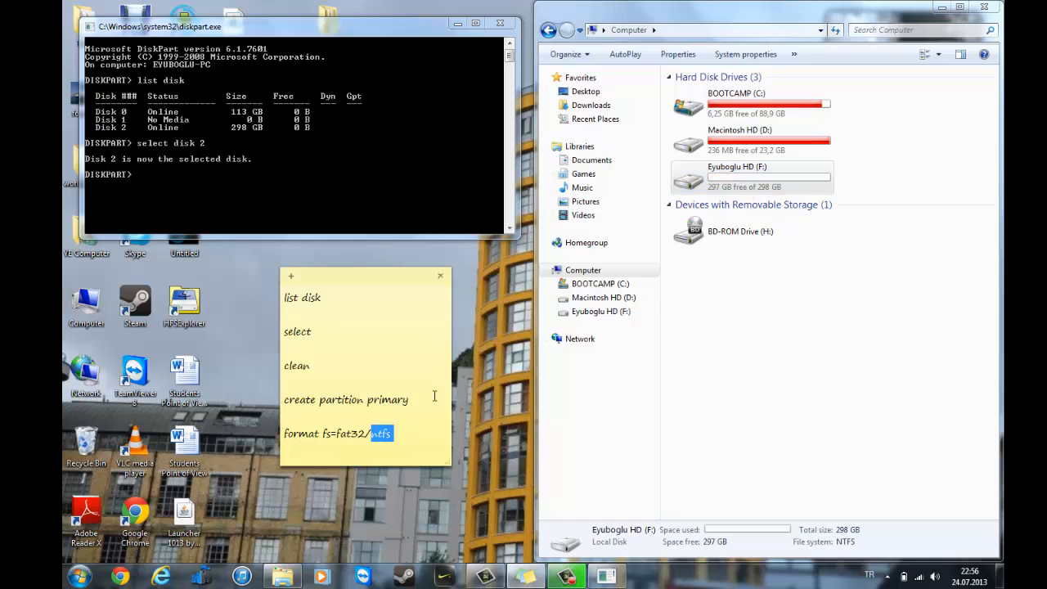
{"action": "left_click", "coordinate": [751, 177]}
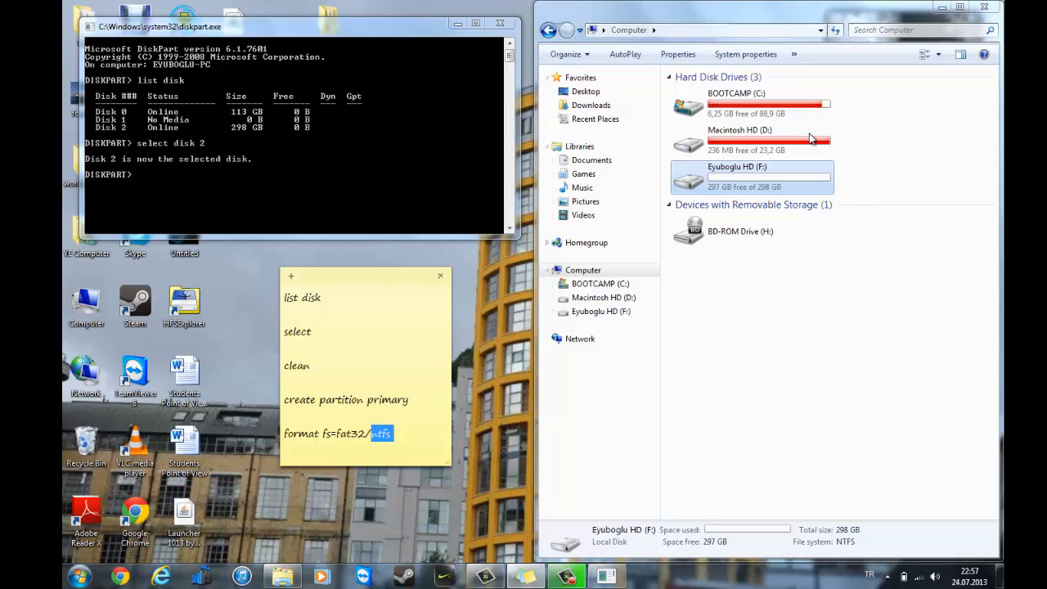
{"action": "right_click", "coordinate": [751, 178]}
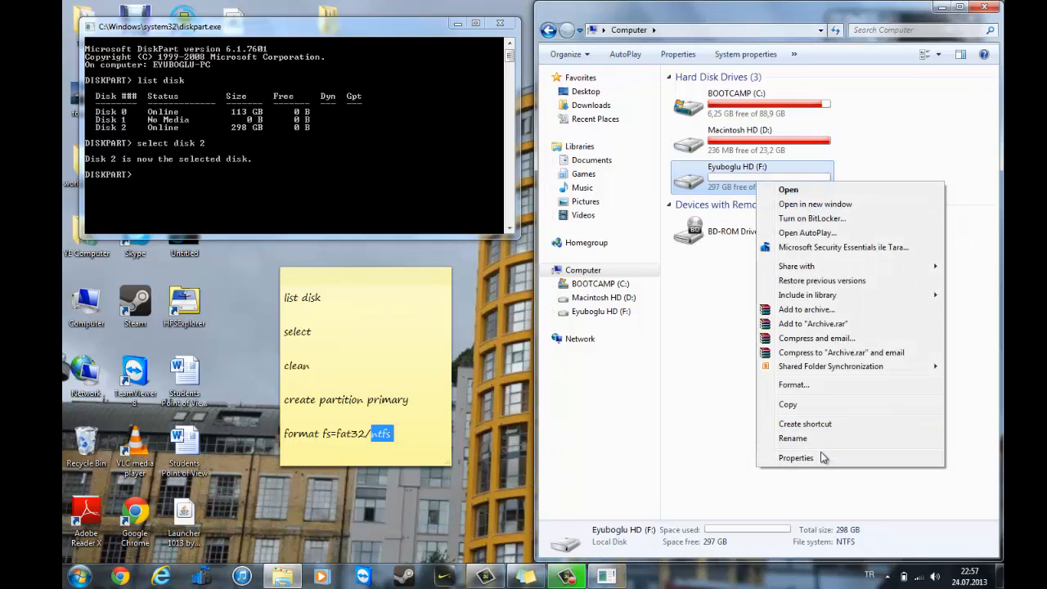
{"action": "left_click", "coordinate": [796, 458]}
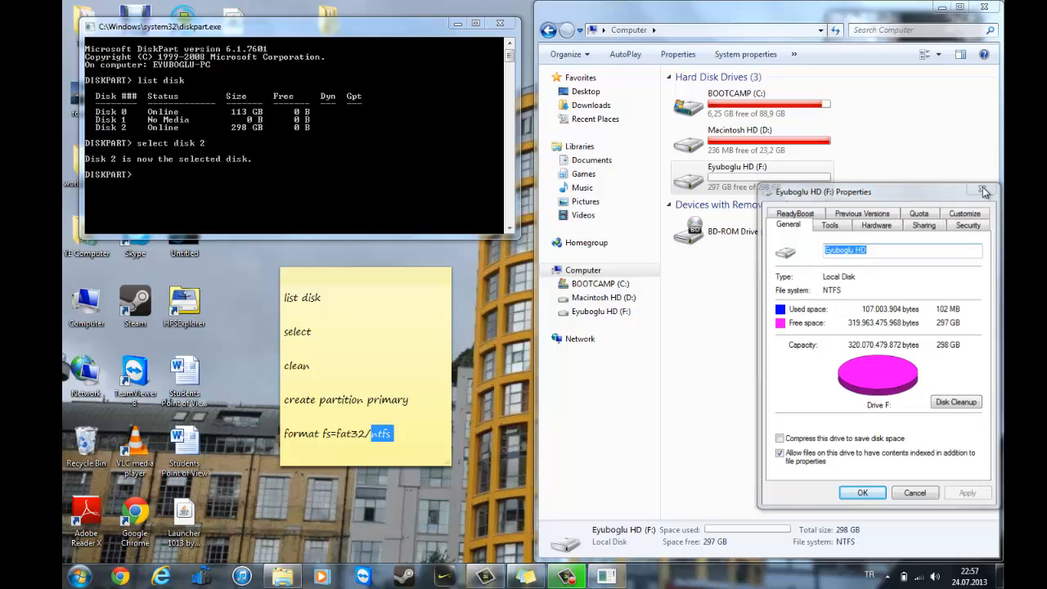
Close the Eyuboglu HD (F:) Properties dialog with OK.
{"action": "left_click", "coordinate": [983, 192]}
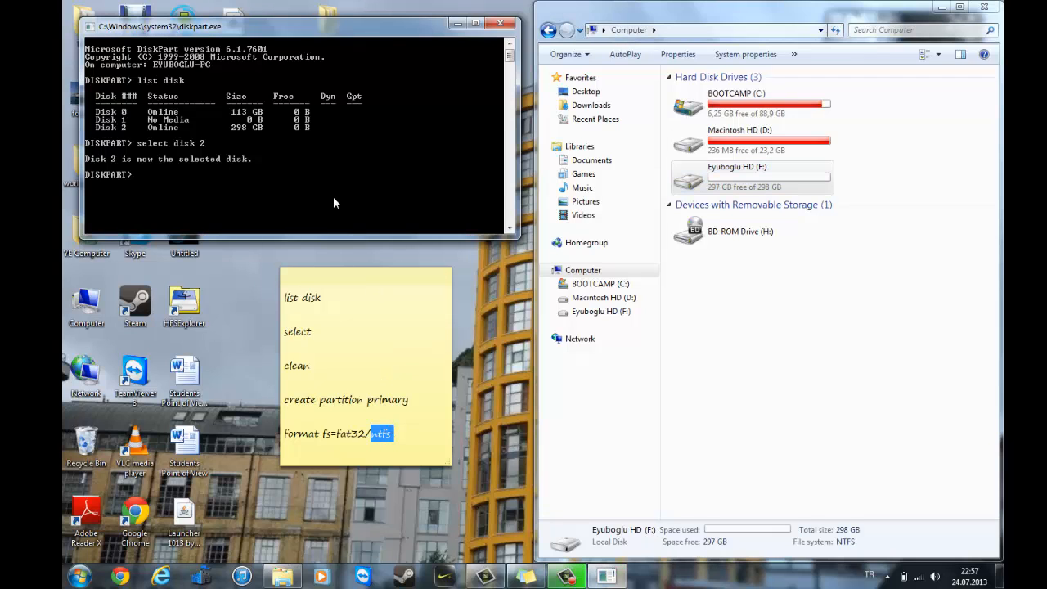
Run clean on Disk 2, removing the Eyuboglu HD drive from Explorer.
{"action": "type", "text": "cle"}
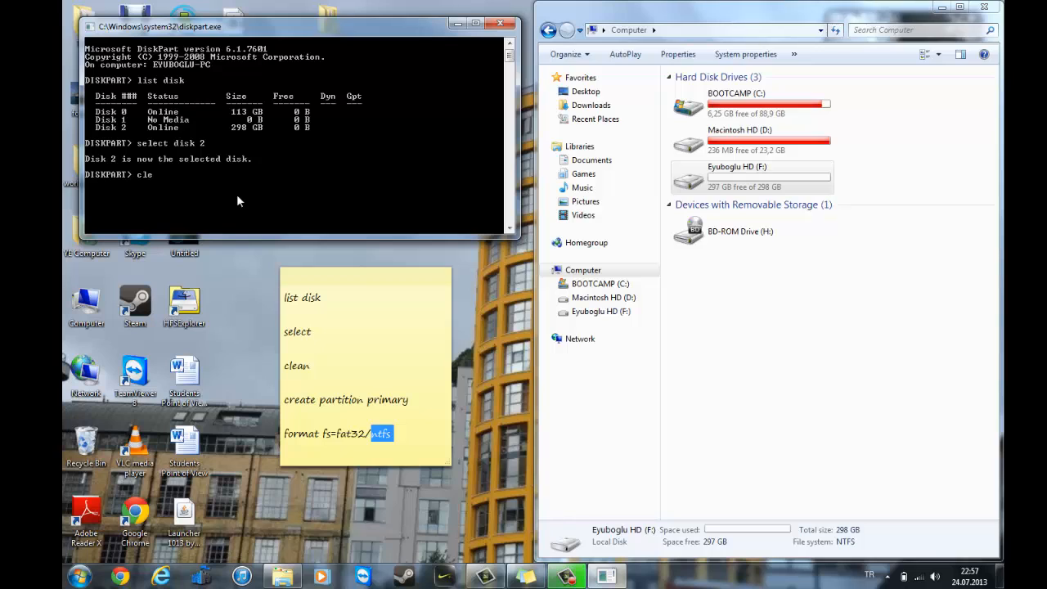
{"action": "type", "text": "an"}
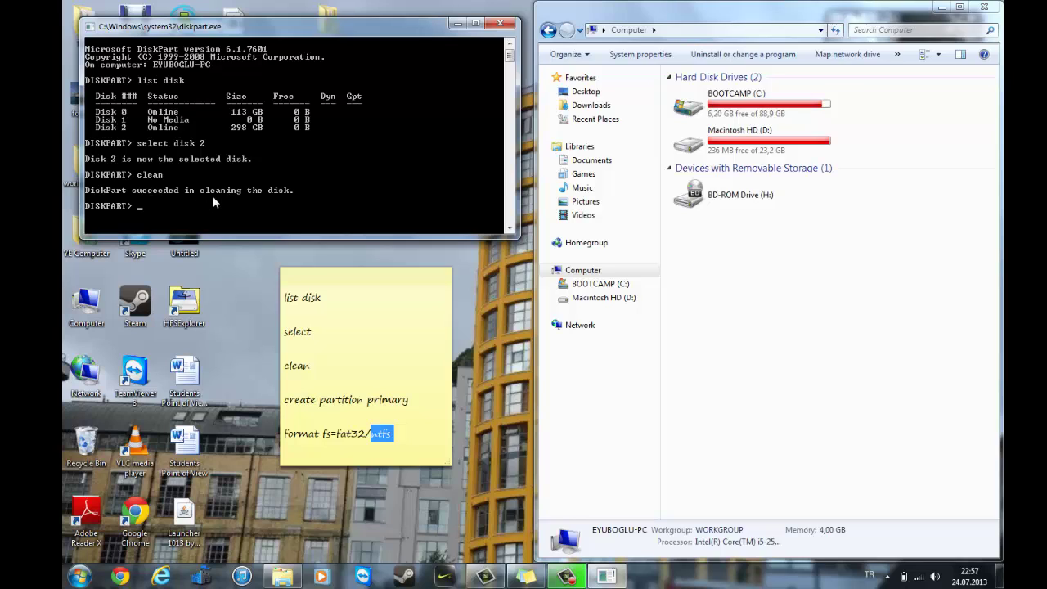
{"action": "mouse_move", "coordinate": [173, 210]}
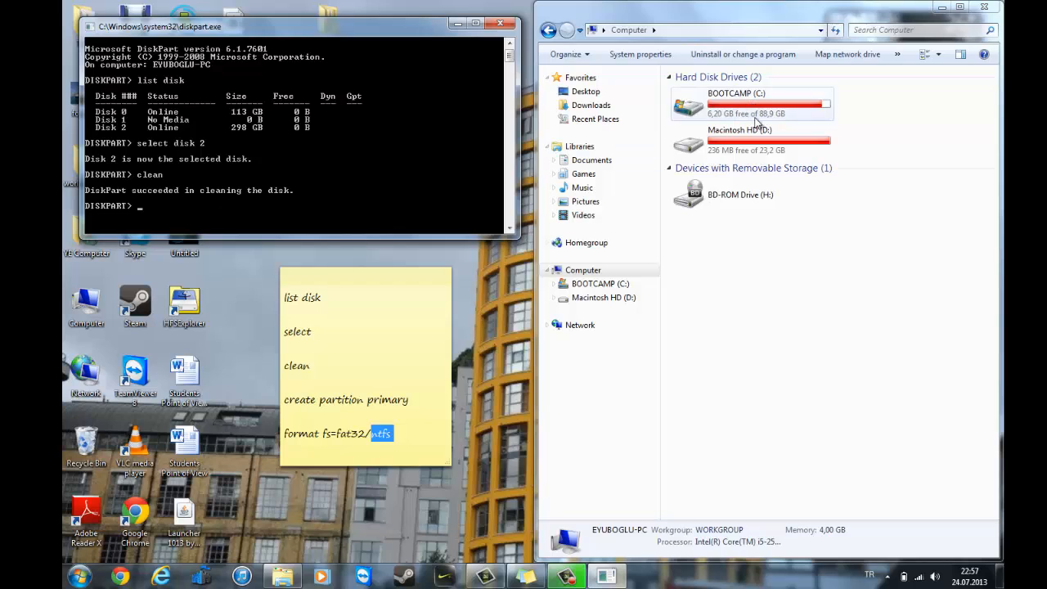
{"action": "mouse_move", "coordinate": [291, 154]}
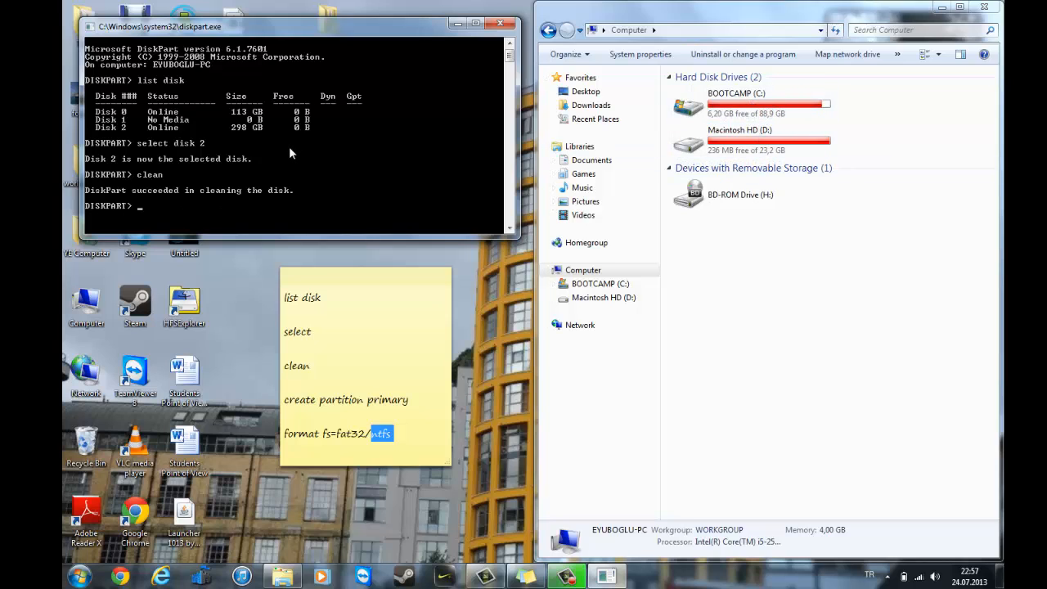
Run create partition primary on the cleaned Disk 2.
{"action": "type", "text": "create partit"}
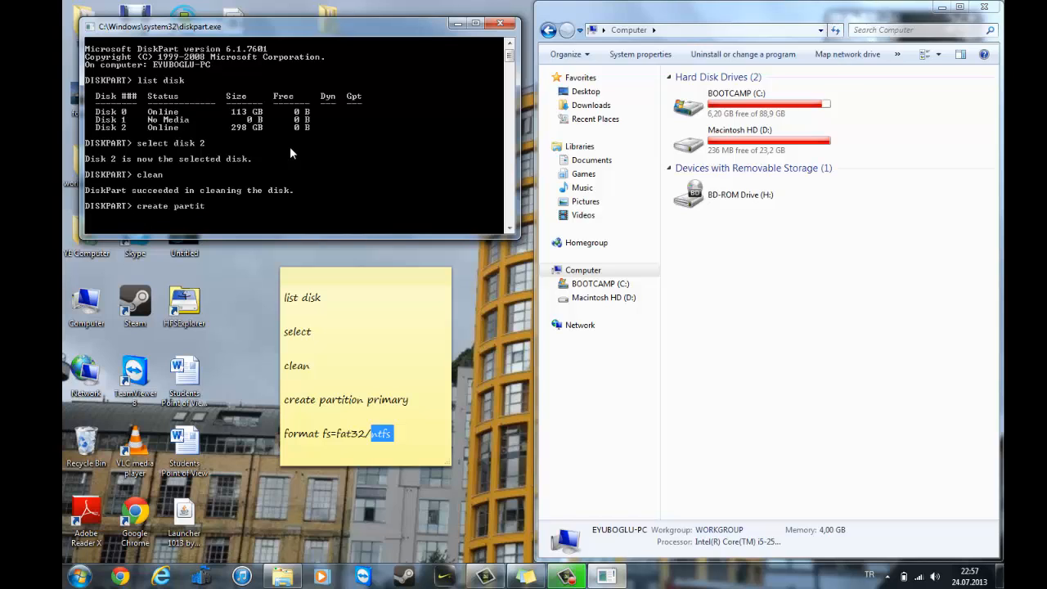
{"action": "type", "text": "ion"}
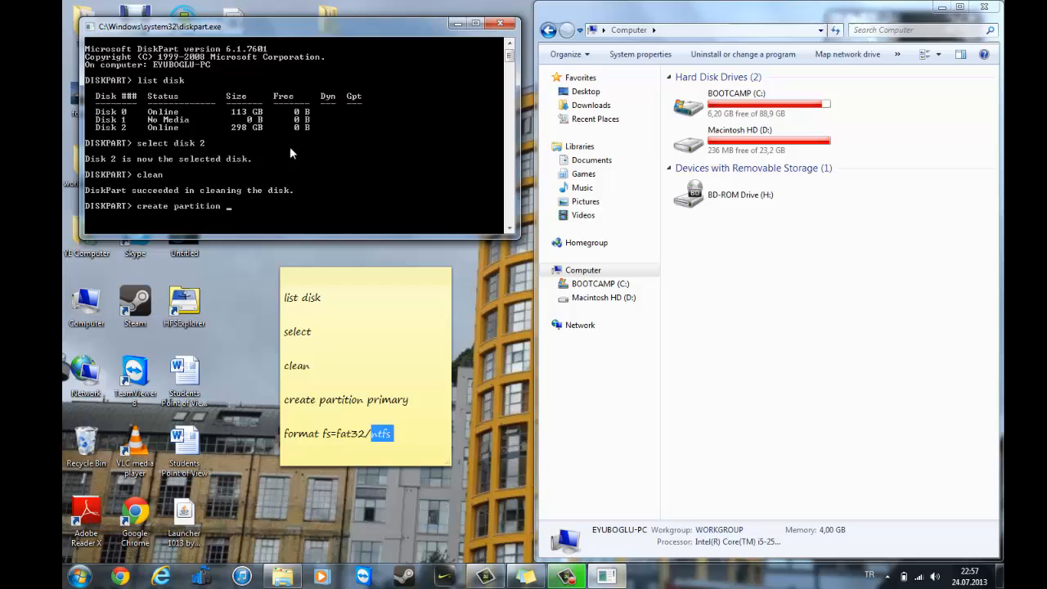
{"action": "type", "text": "prim"}
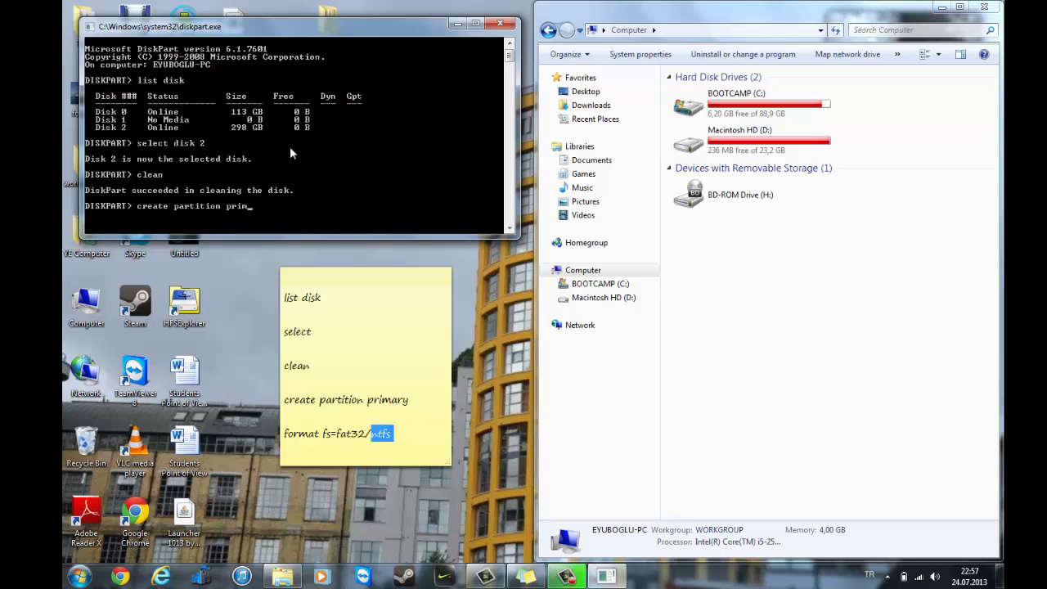
{"action": "type", "text": "ary"}
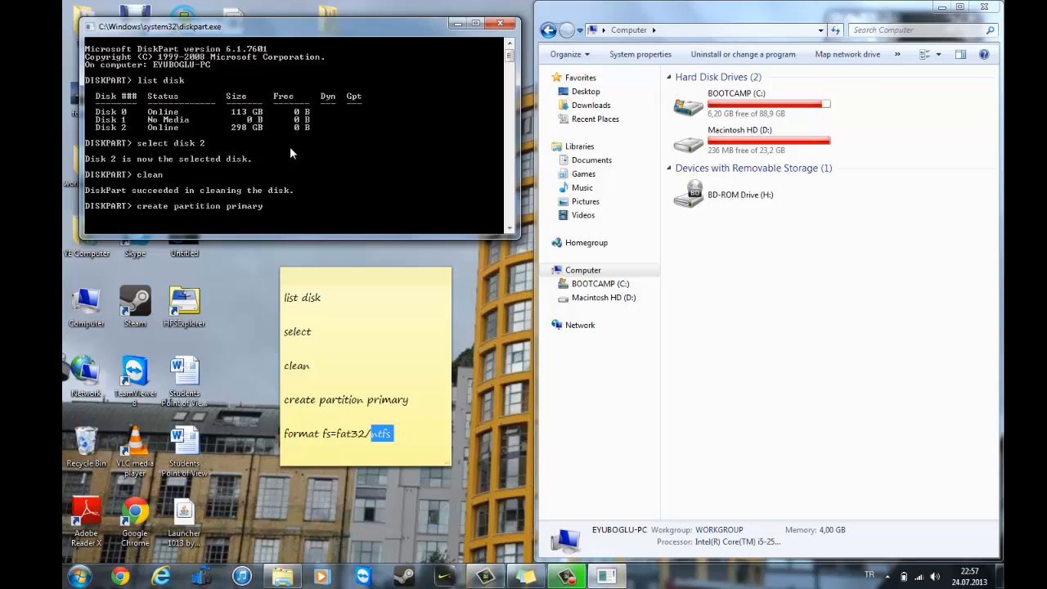
{"action": "key", "text": "Return"}
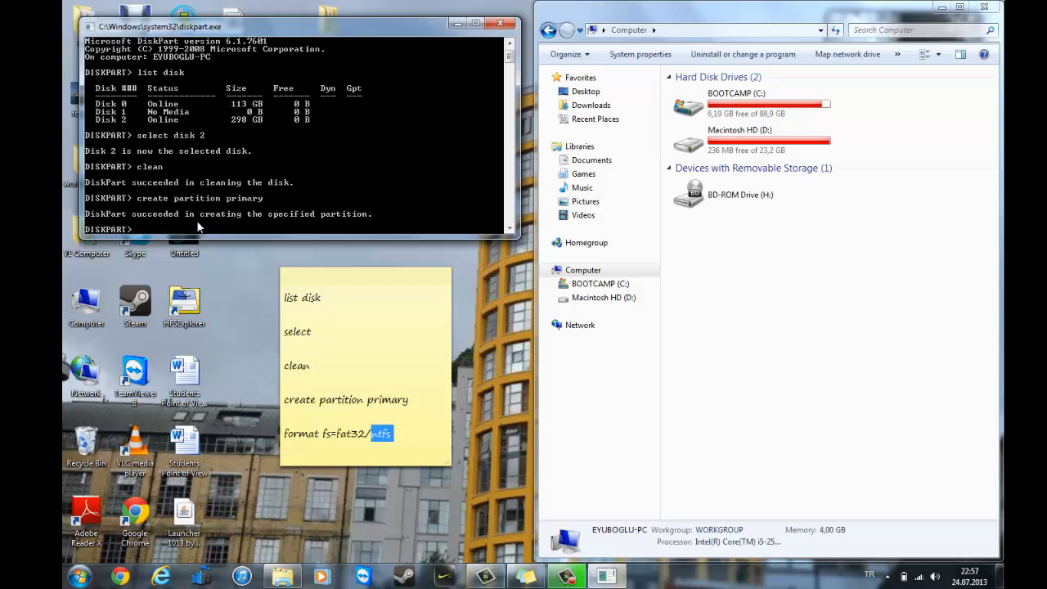
Enter format fs=ntfs quick at the prompt, dismissing the colour scheme warning along the way.
{"action": "type", "text": "for"}
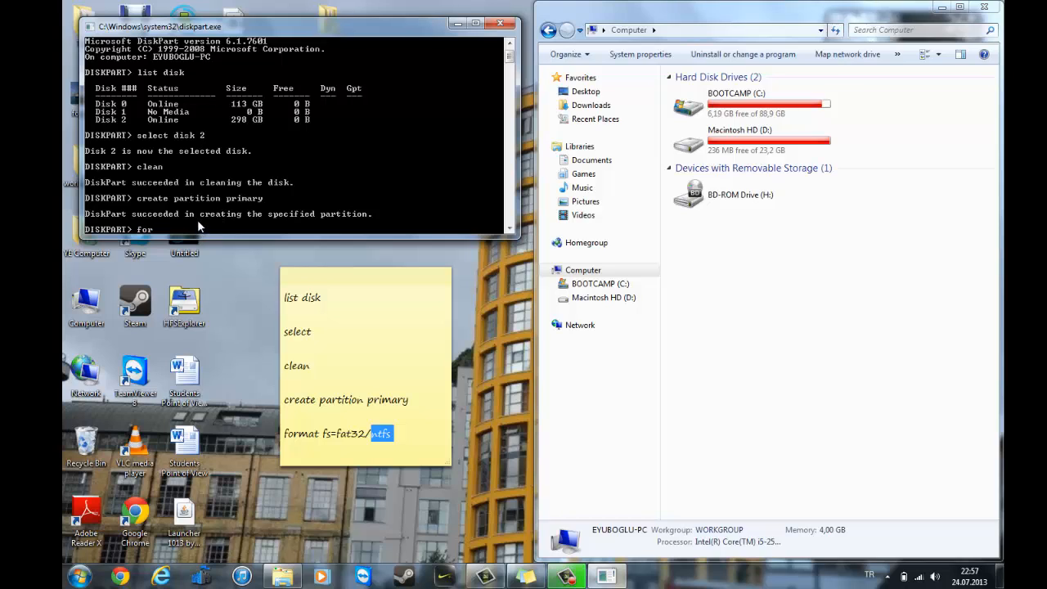
{"action": "type", "text": "m"}
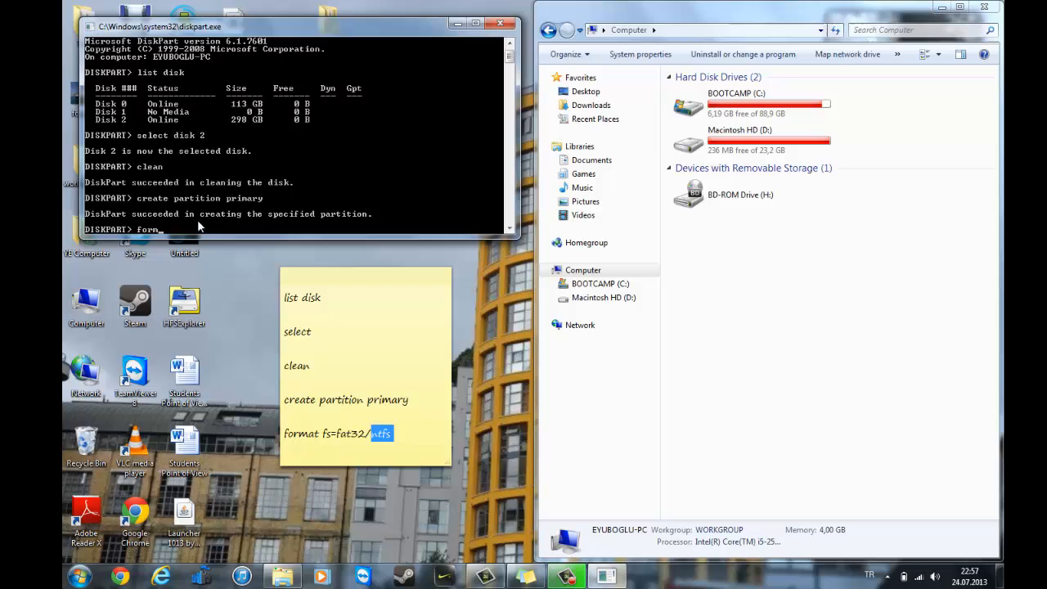
{"action": "type", "text": "at fs="}
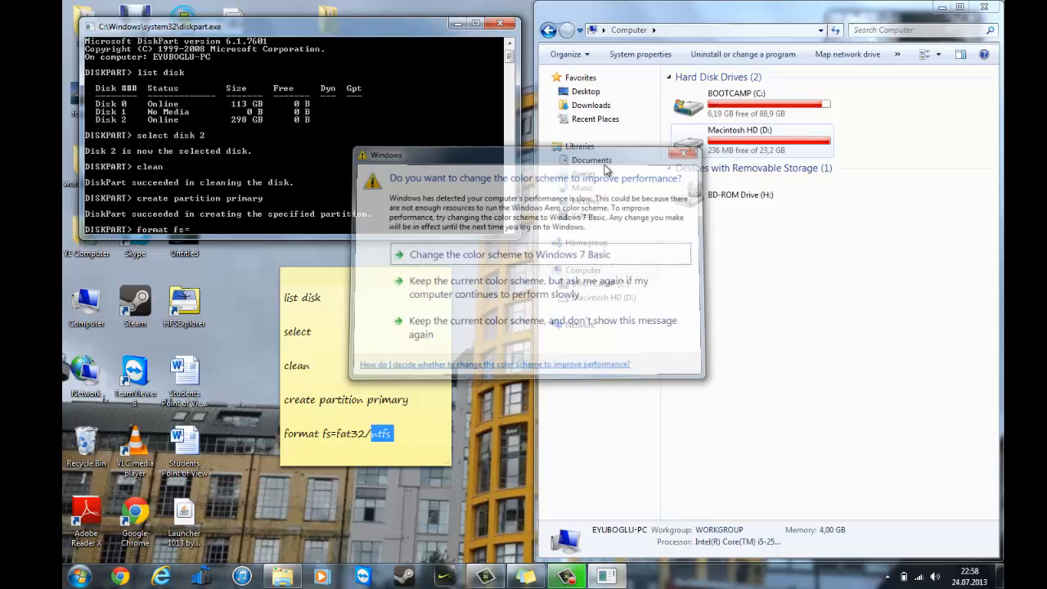
{"action": "left_click", "coordinate": [684, 153]}
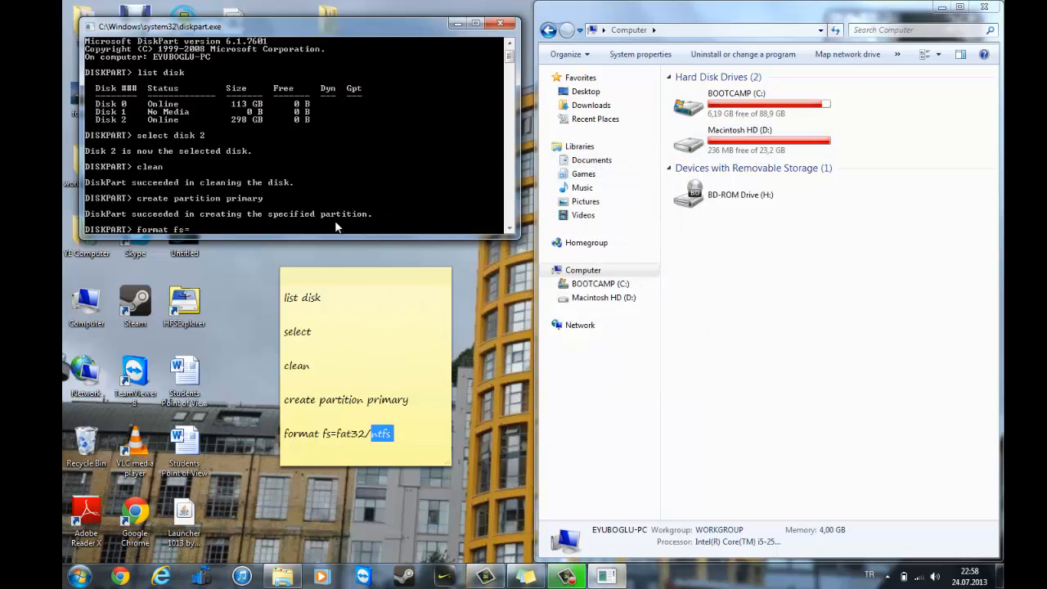
{"action": "type", "text": "ntfs"}
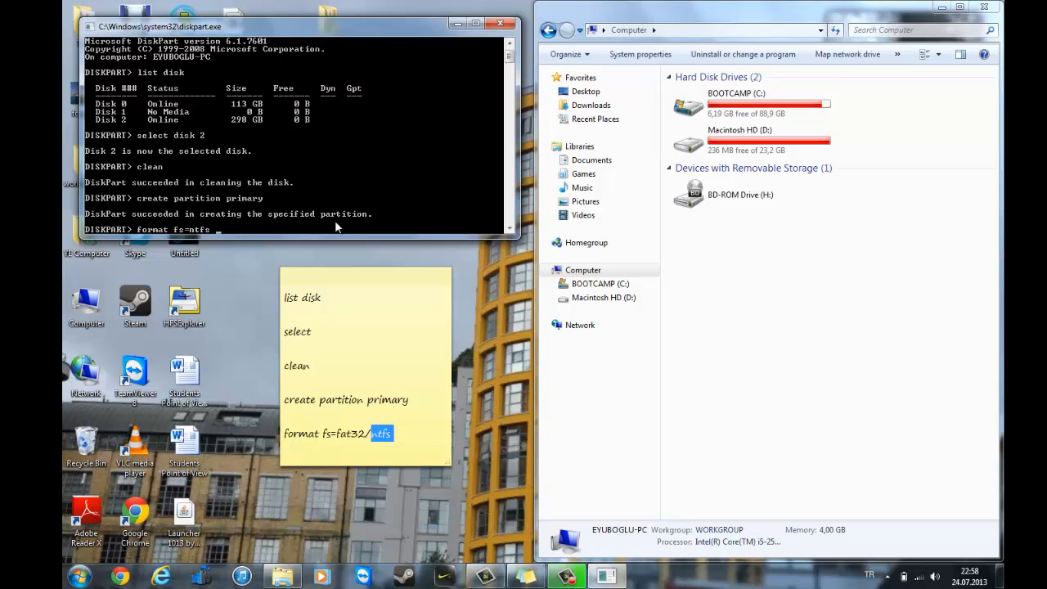
{"action": "type", "text": "quick"}
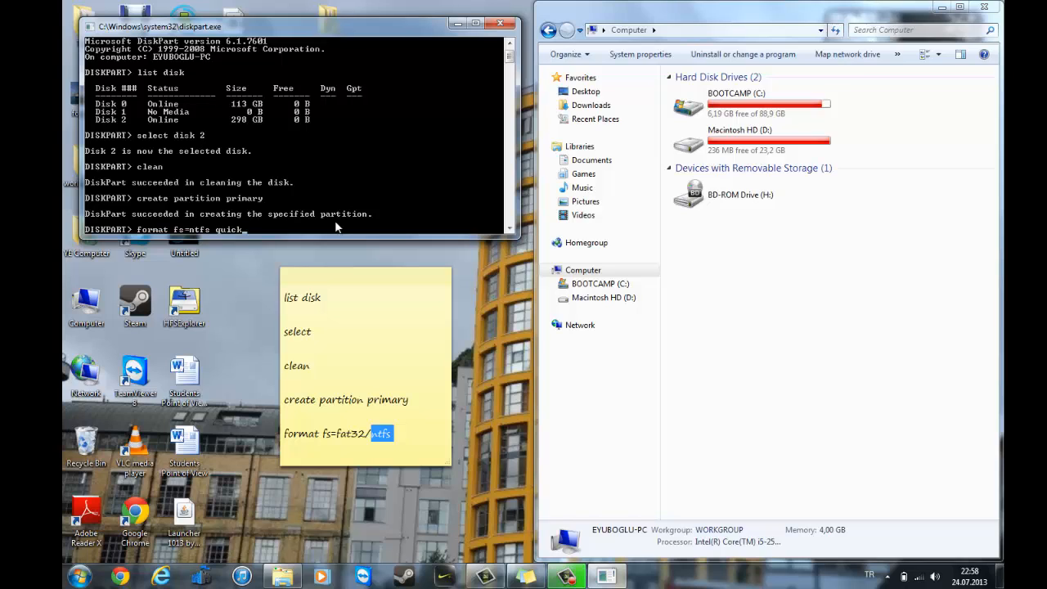
{"action": "key", "text": "BackSpace"}
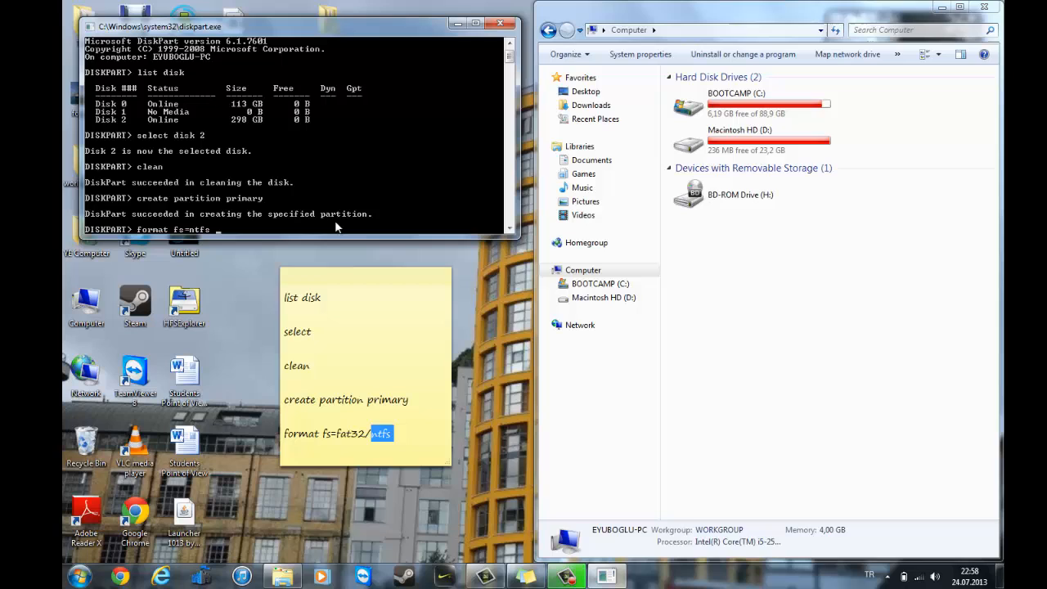
{"action": "type", "text": "quick"}
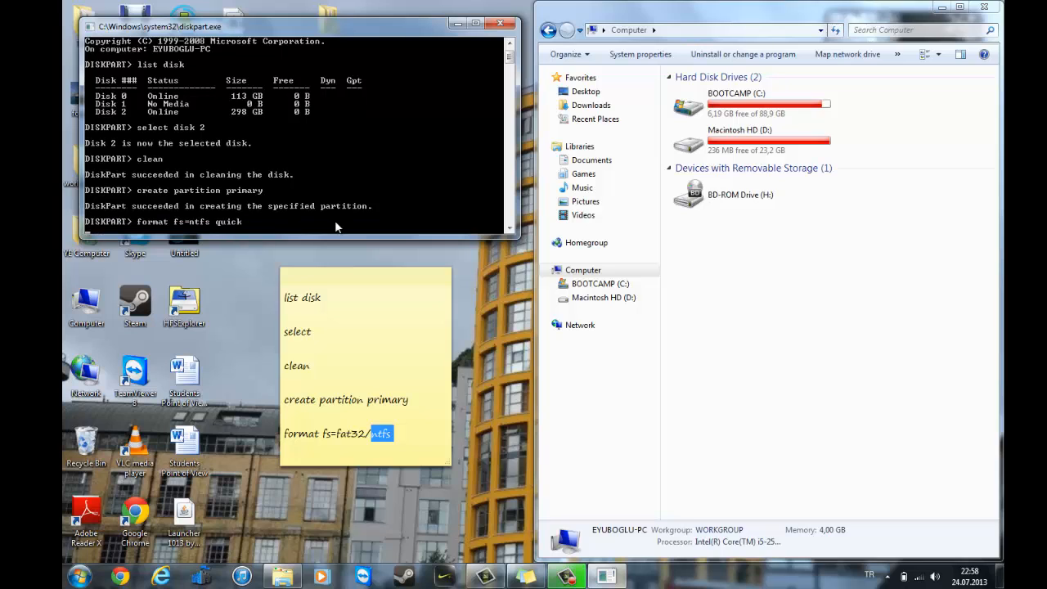
Run the quick NTFS format on the new partition and let it complete.
{"action": "key", "text": "Return"}
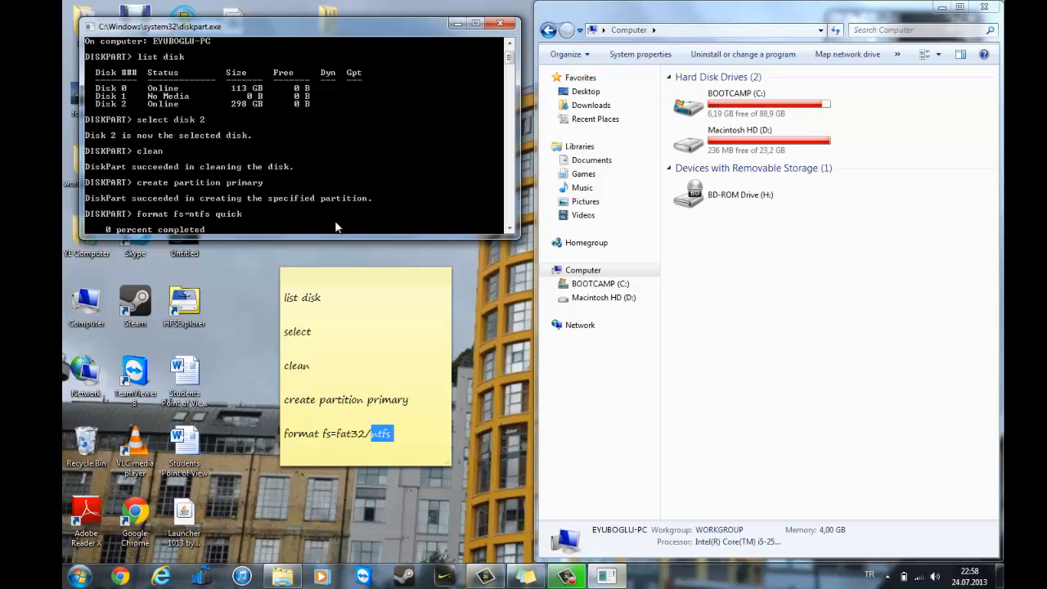
{"action": "mouse_move", "coordinate": [237, 236]}
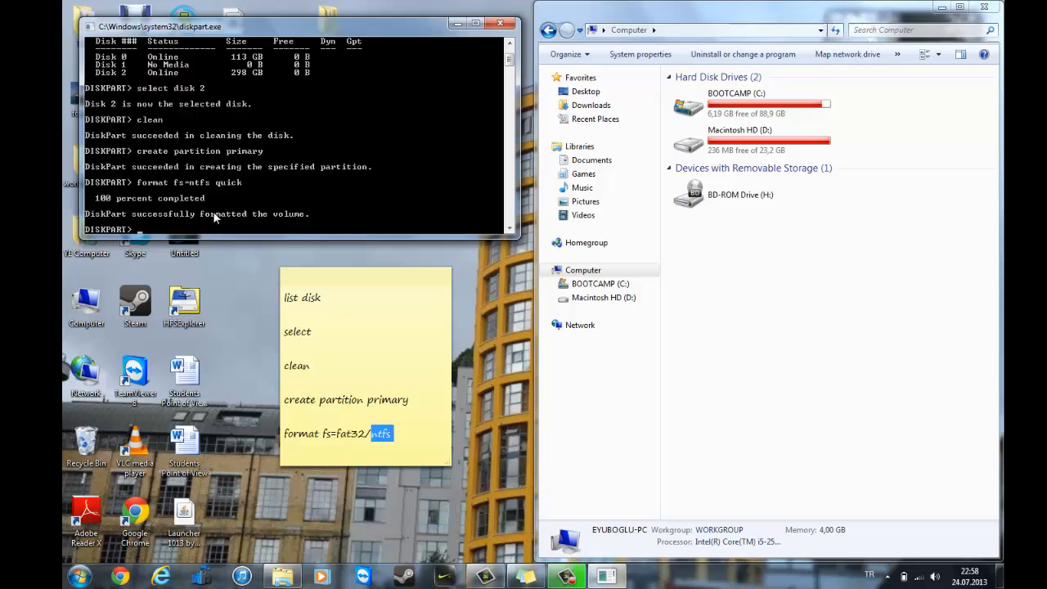
{"action": "mouse_move", "coordinate": [288, 218]}
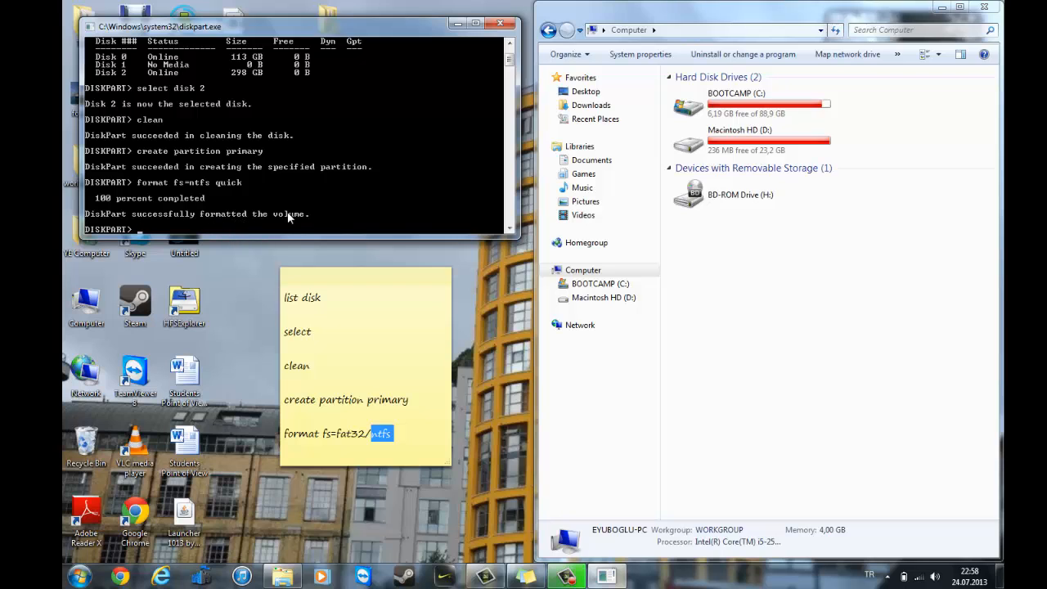
{"action": "mouse_move", "coordinate": [866, 105]}
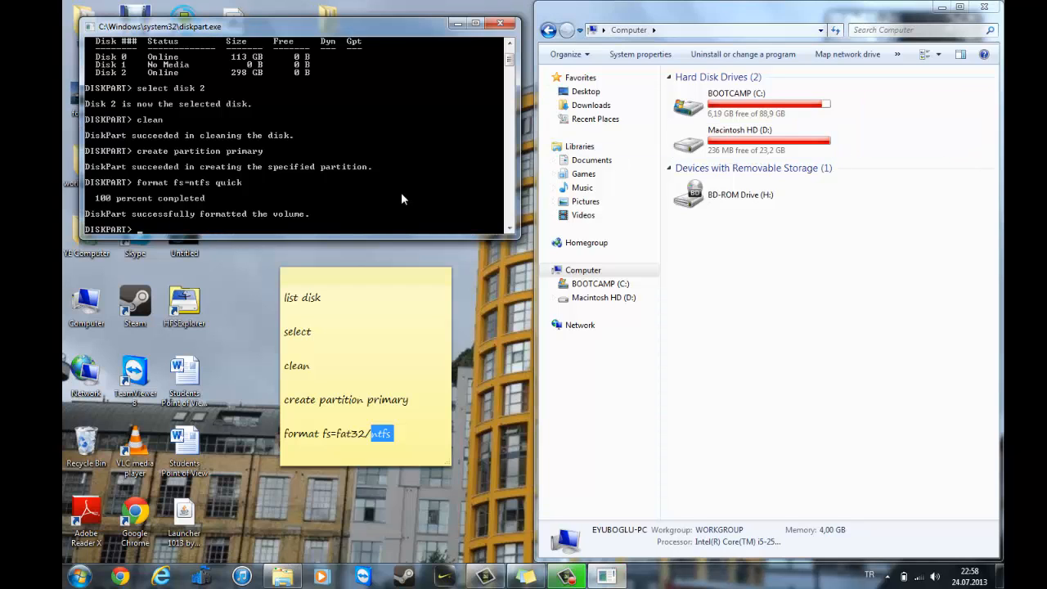
Run assign so the volume appears as Local Disk (F:), dismissing the AutoPlay window.
{"action": "type", "text": "a"}
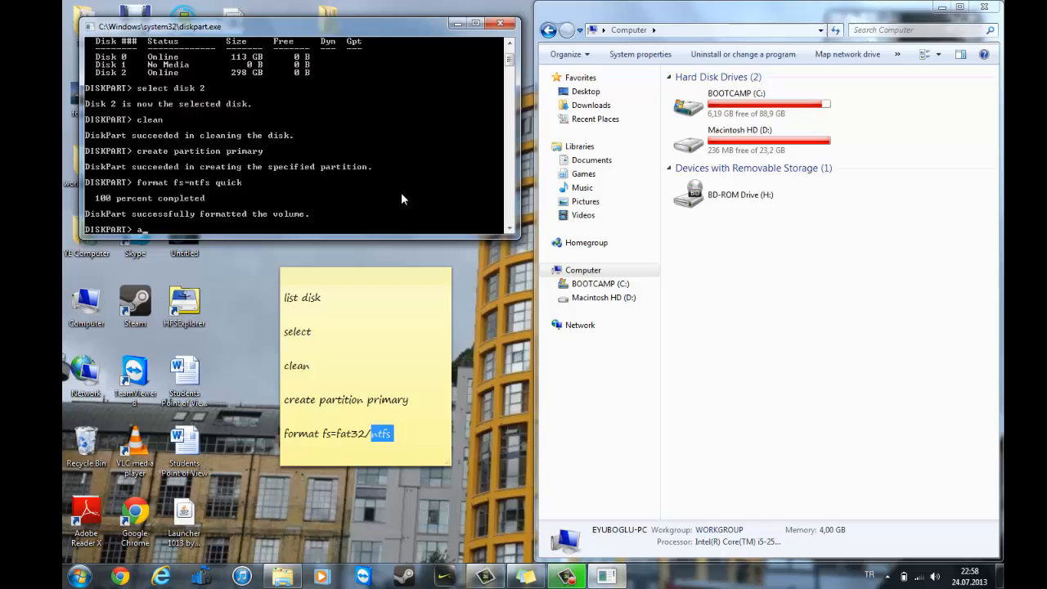
{"action": "key", "text": "Return"}
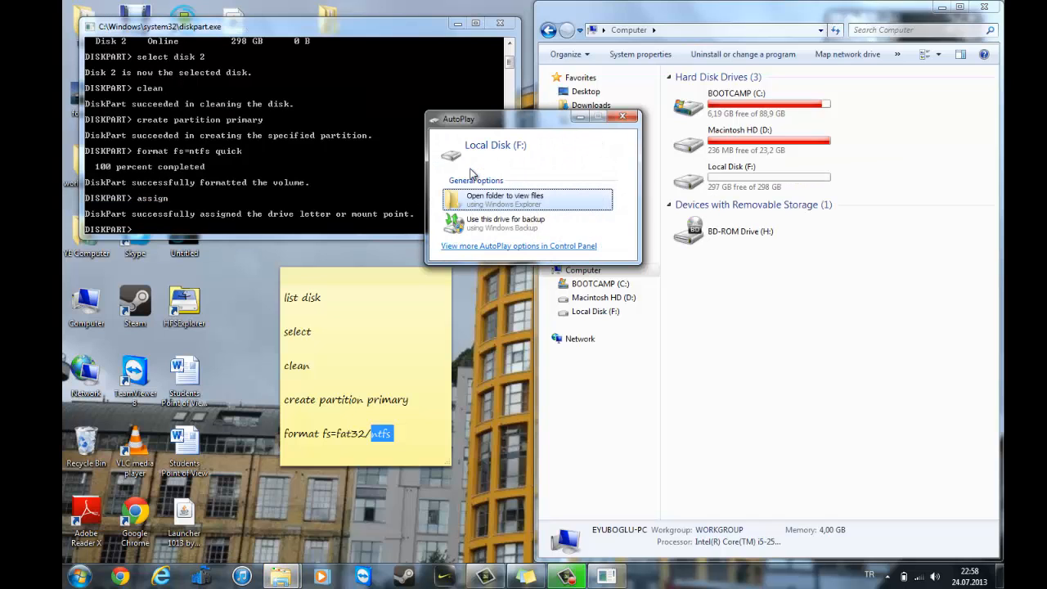
{"action": "left_click", "coordinate": [623, 117]}
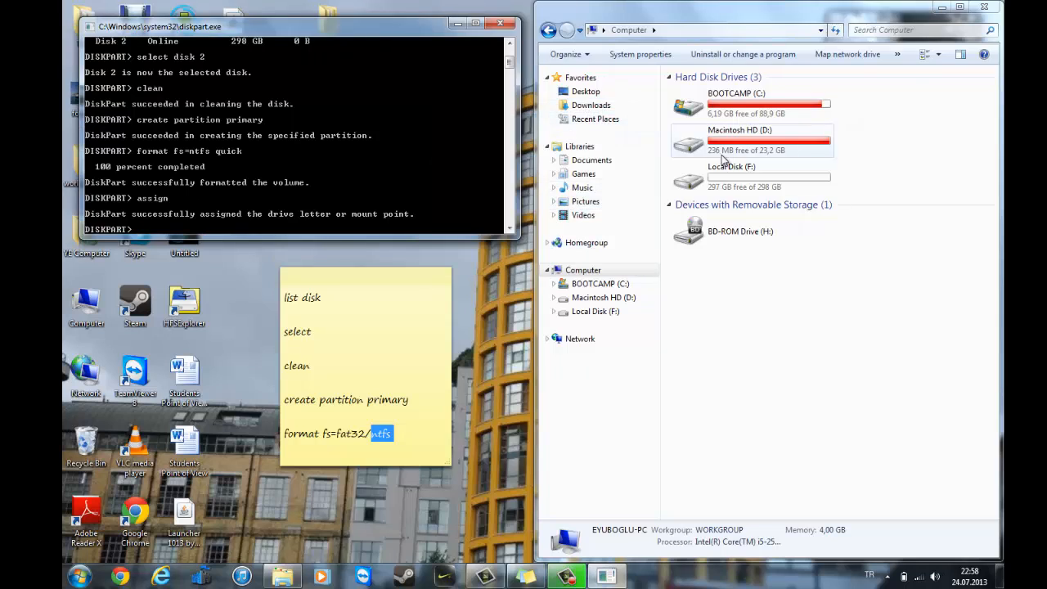